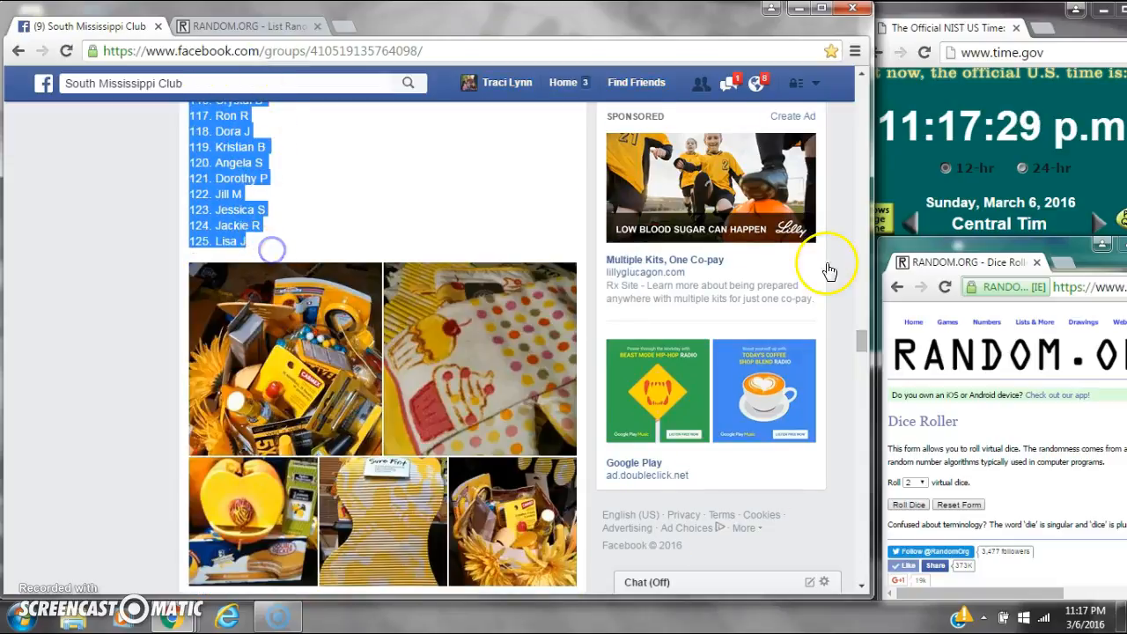
- Scroll to the post's comments and check the current date and time before starting
scroll(down, 3)
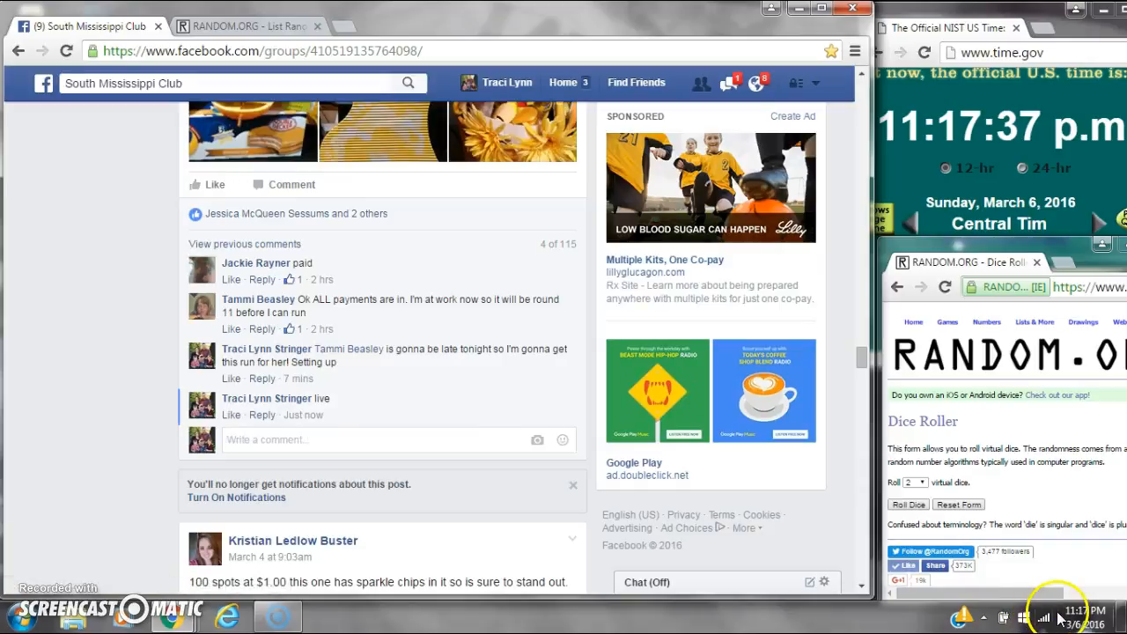
click(1088, 609)
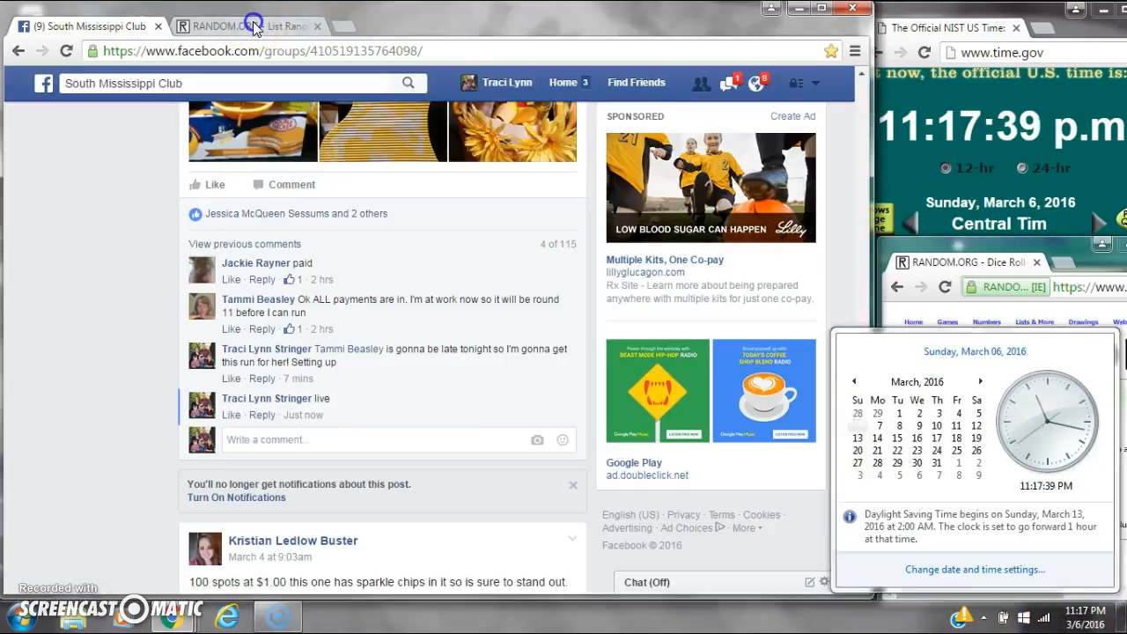
- Paste the copied numbered names into the List Randomizer field and recheck the current time
right_click(320, 343)
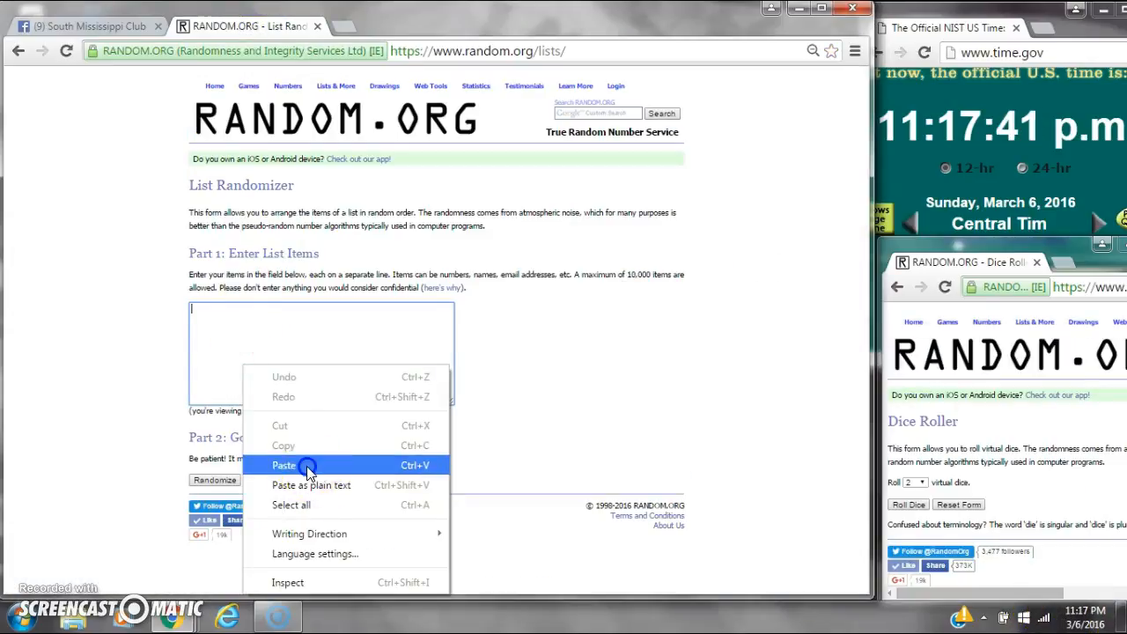
click(284, 465)
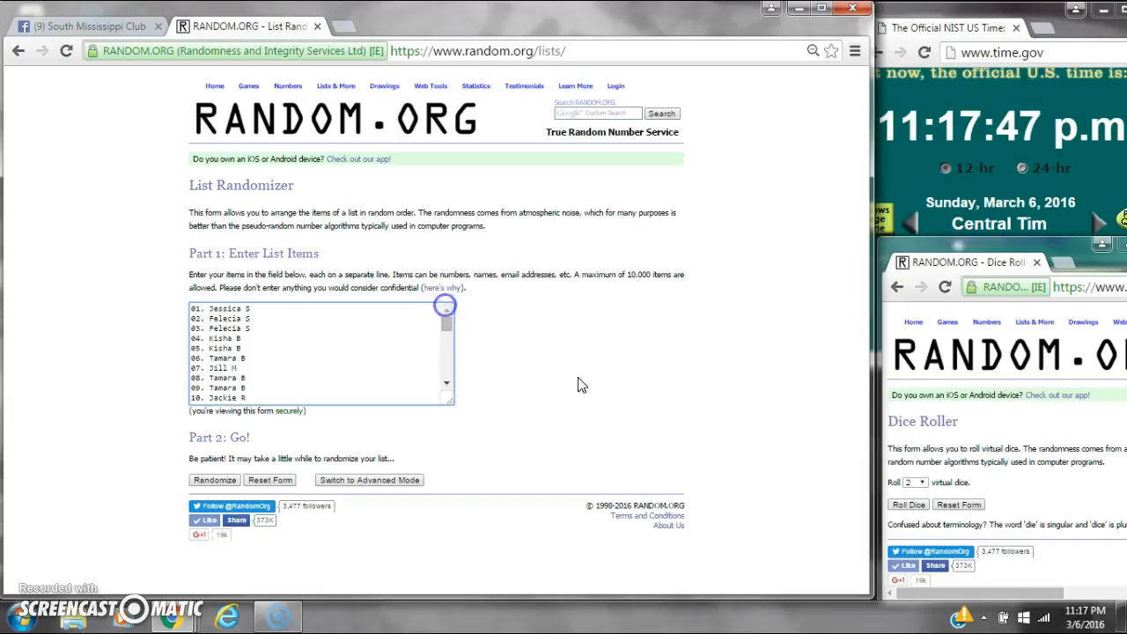
click(908, 504)
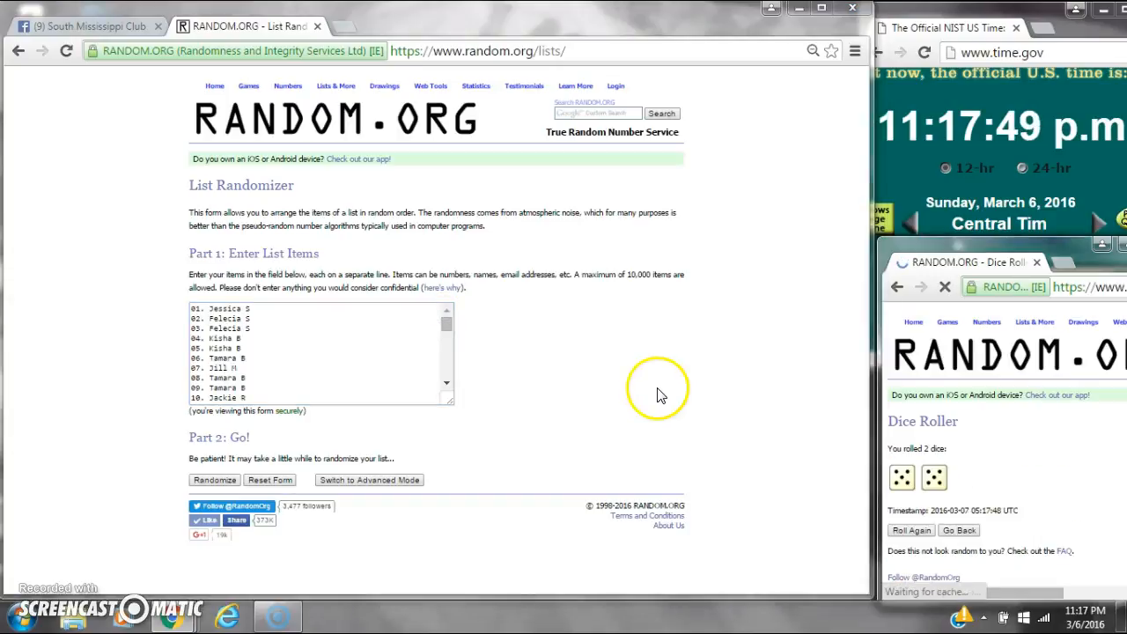
click(1074, 617)
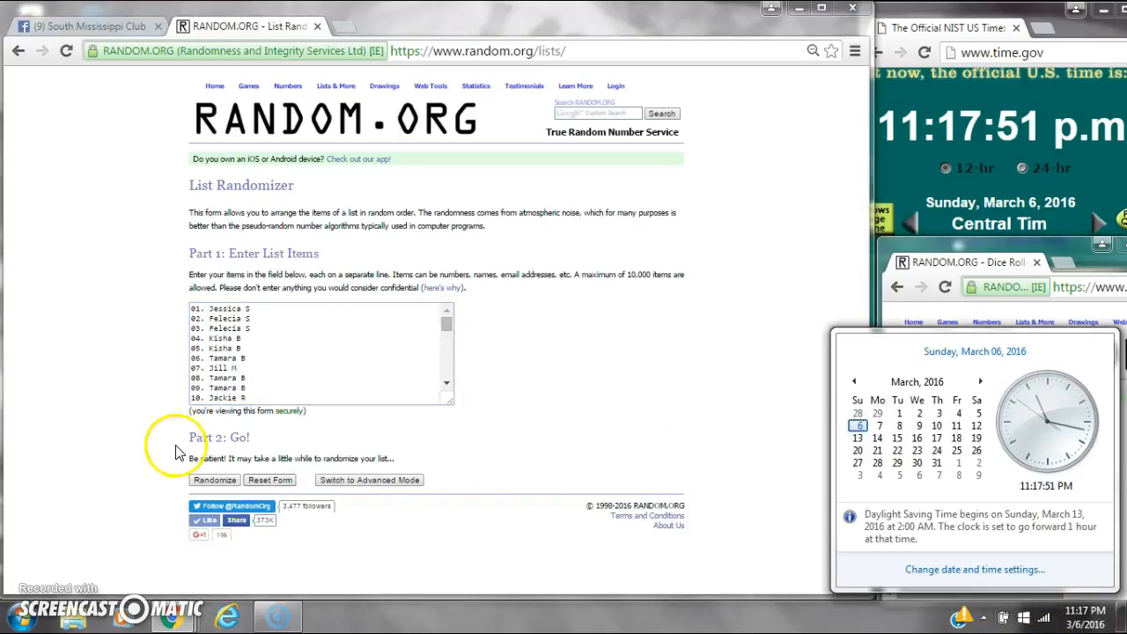
- Randomize the 125-name list a first time, then shuffle it again twice more
click(215, 479)
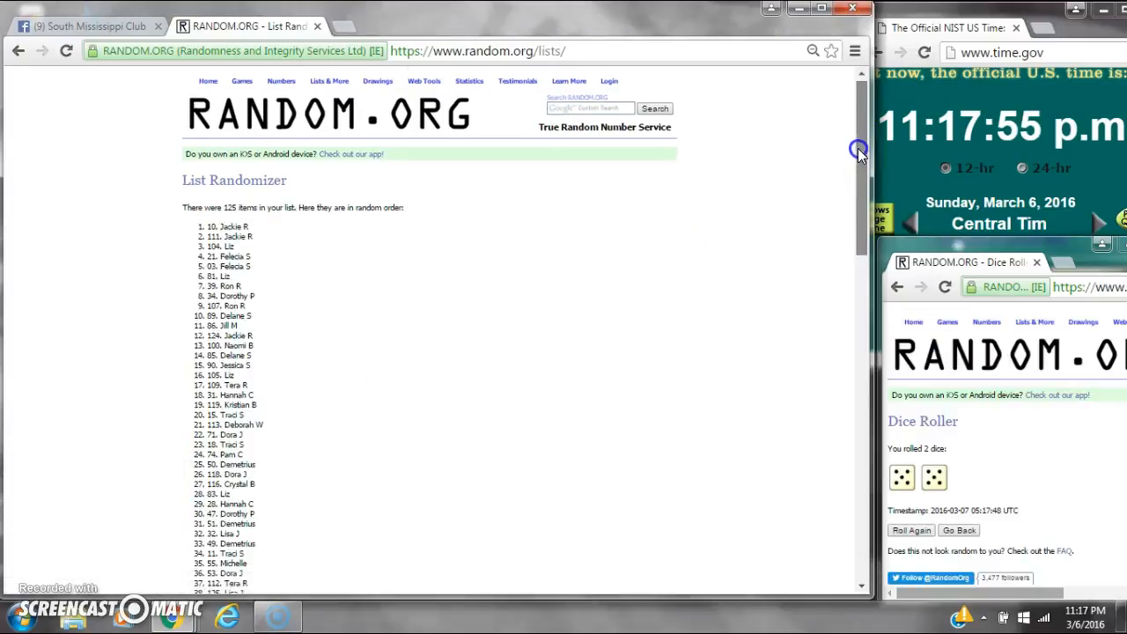
scroll(down, 3)
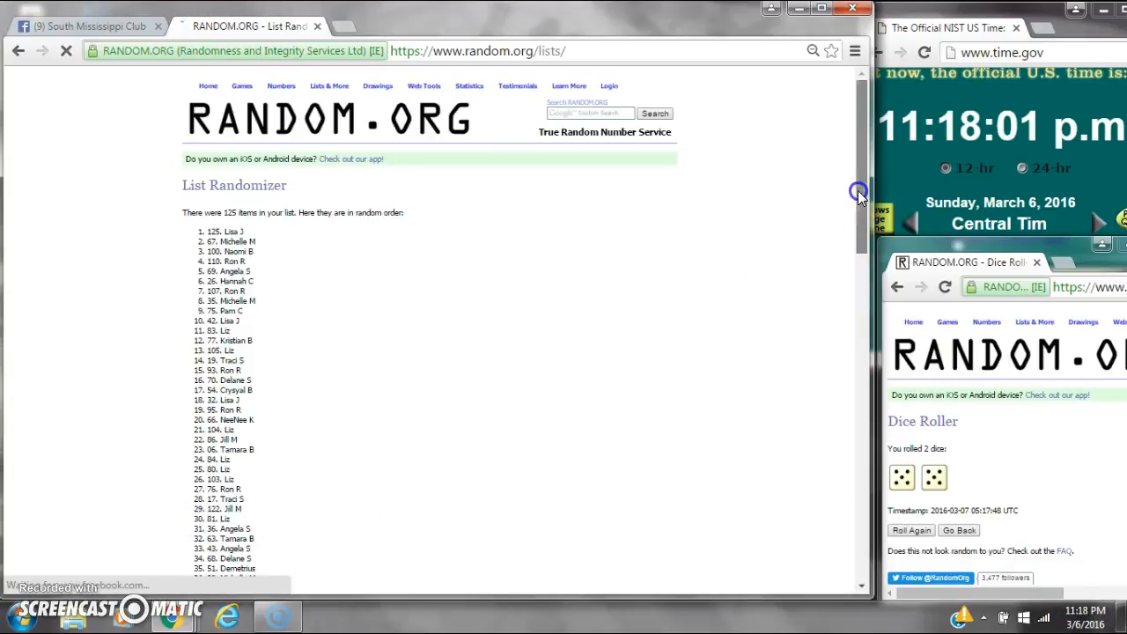
scroll(down, 3)
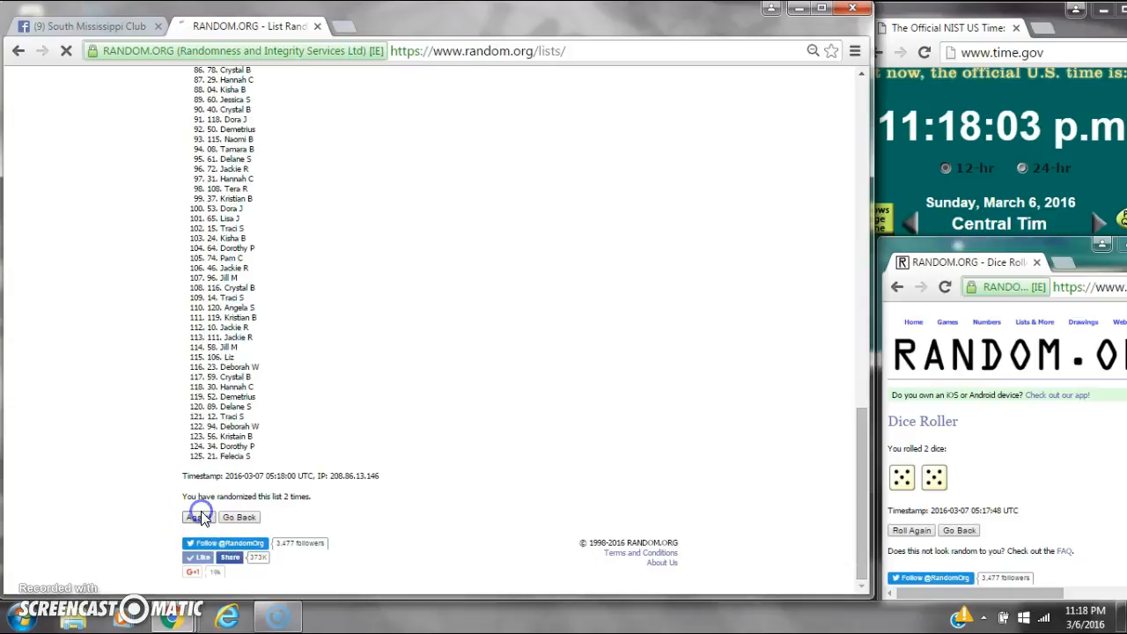
click(197, 517)
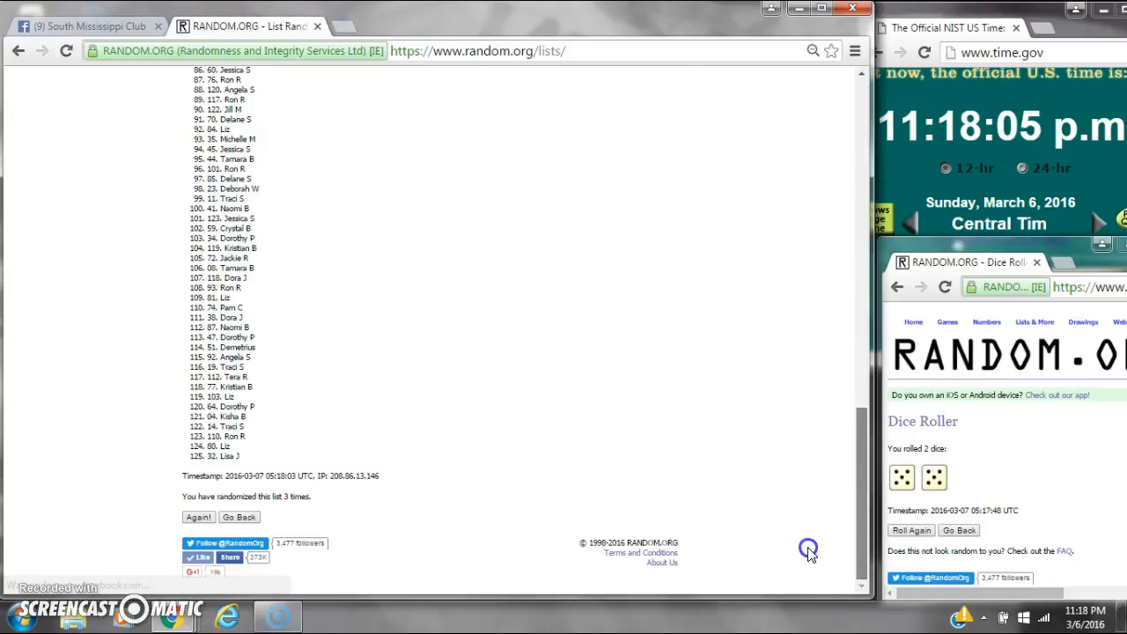
click(197, 518)
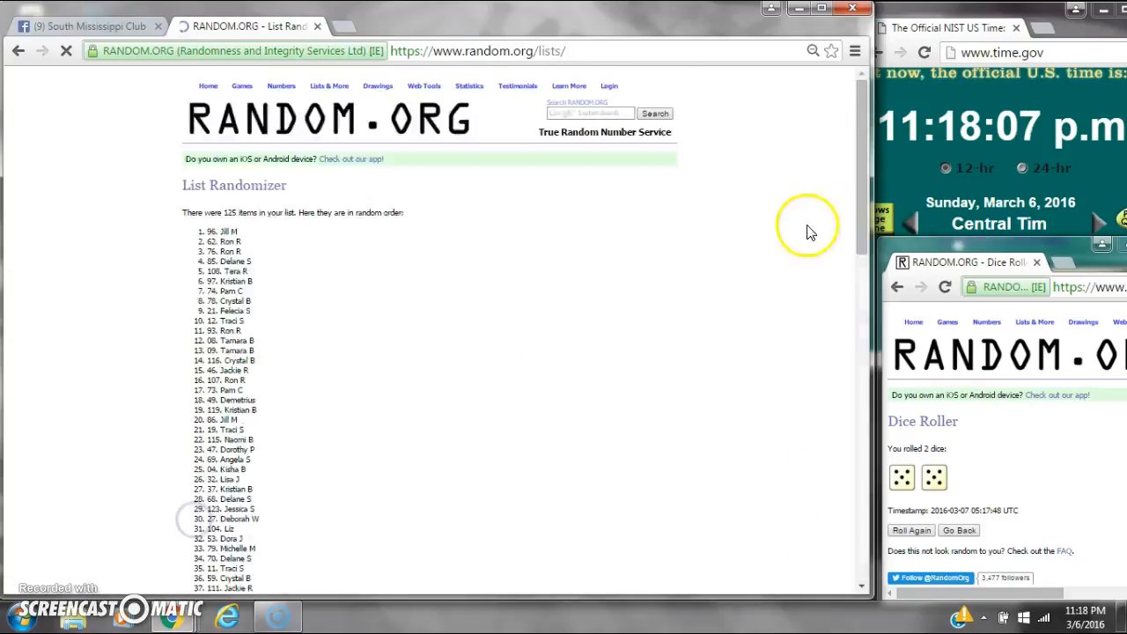
scroll(down, 3)
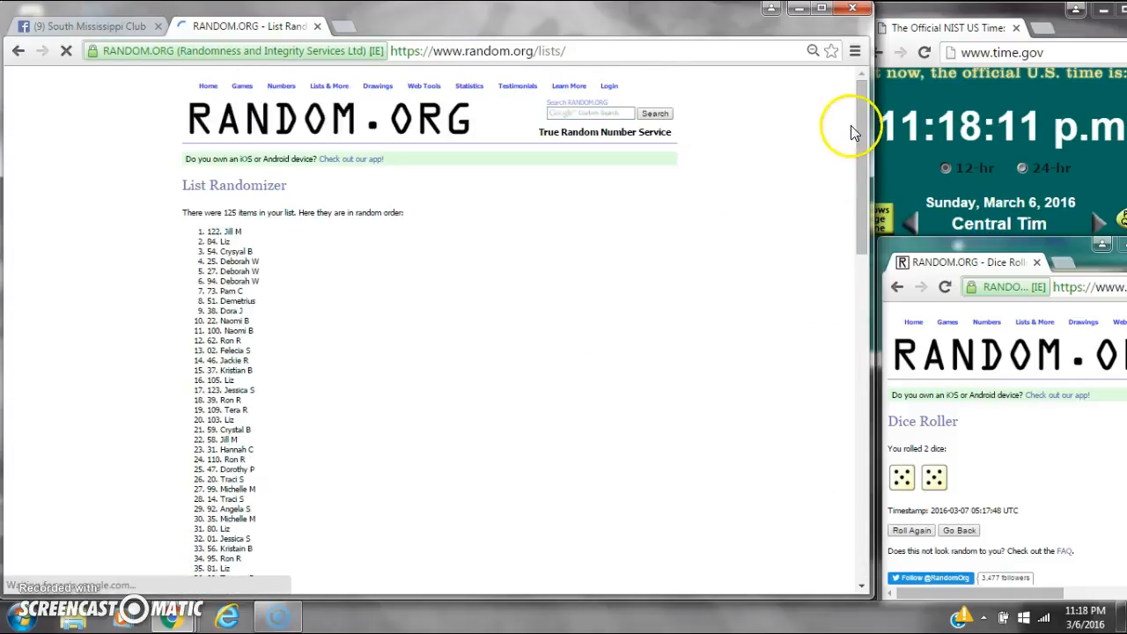
- Keep hitting Again until the page reports the list randomized 9 times
scroll(down, 3)
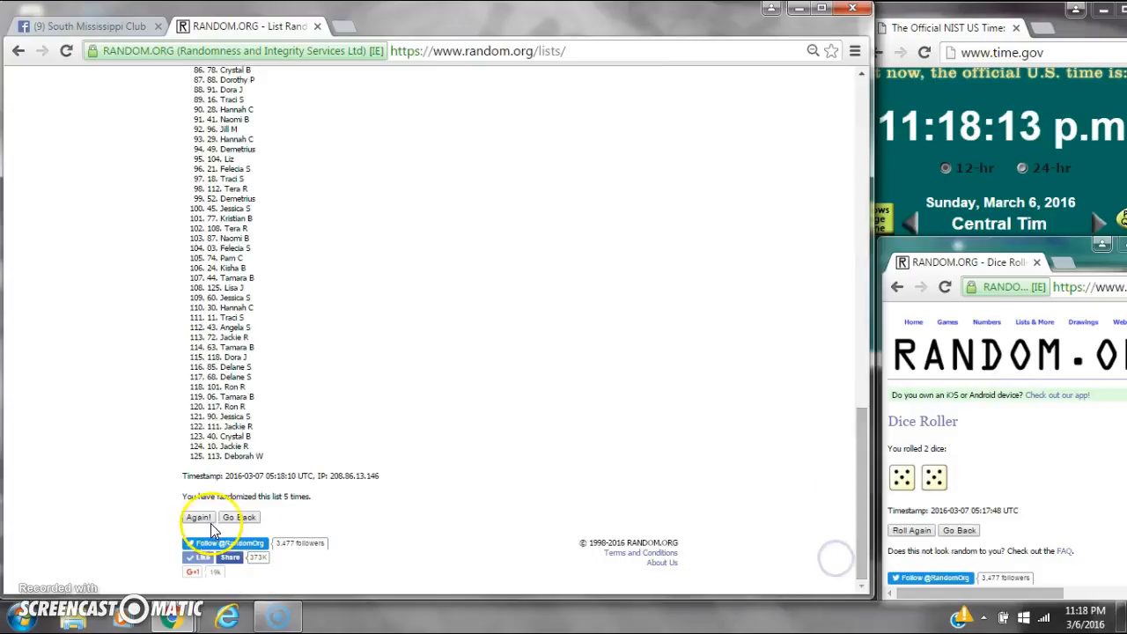
click(197, 517)
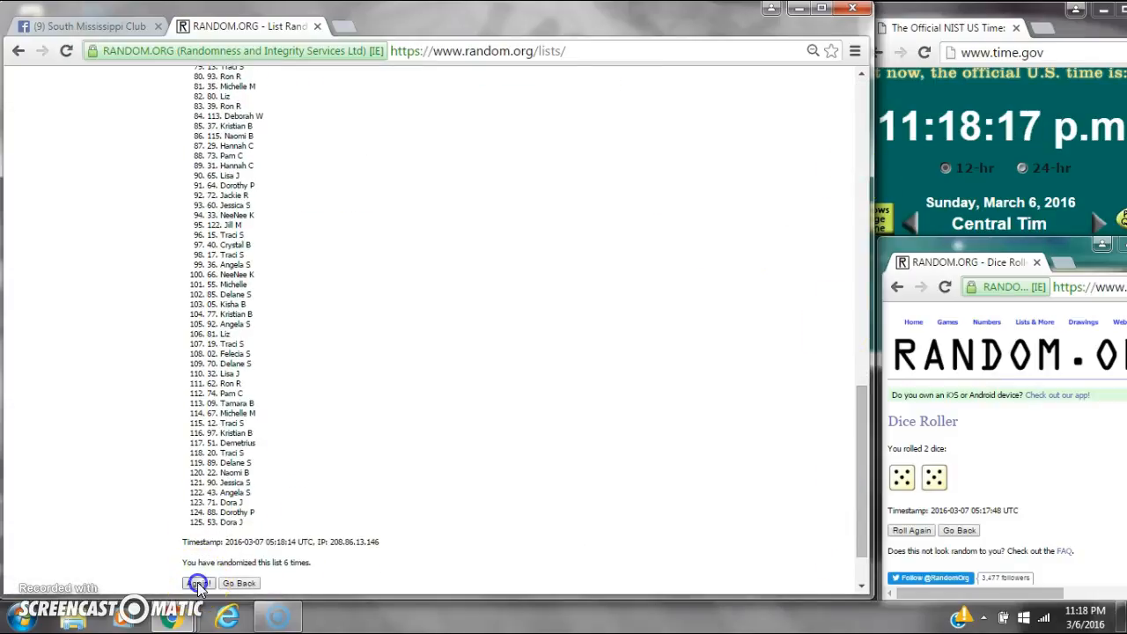
click(197, 582)
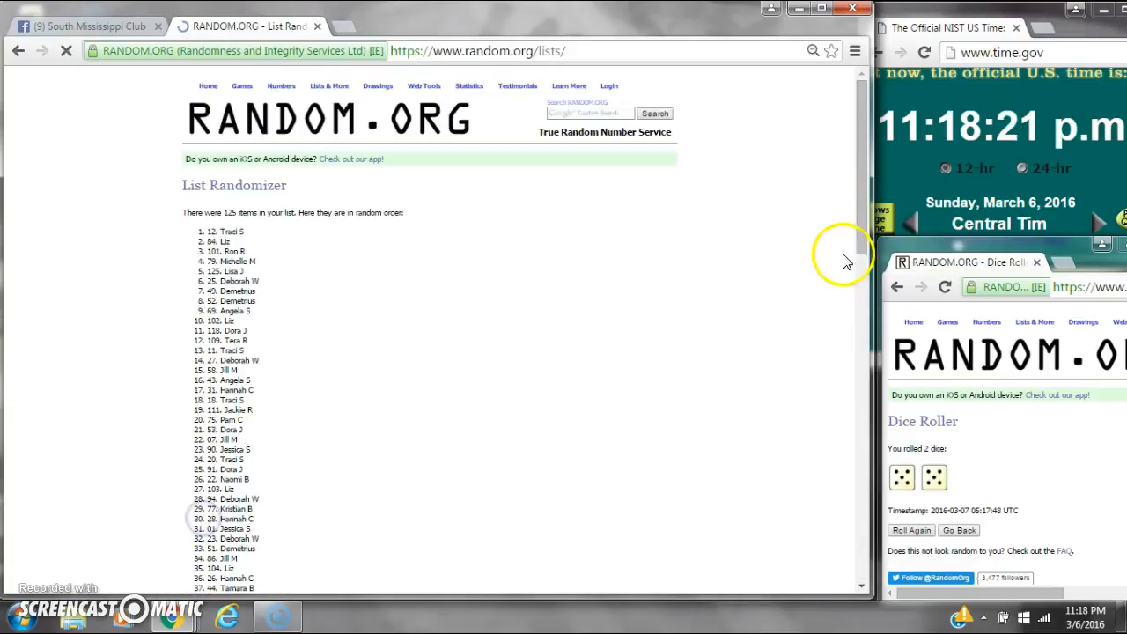
scroll(down, 3)
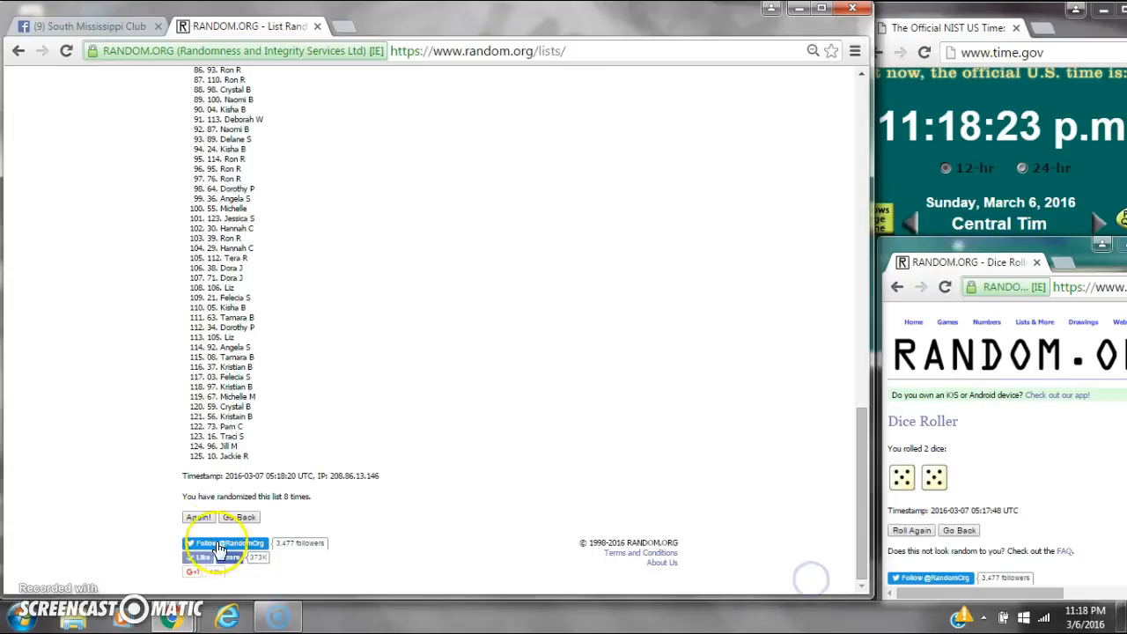
click(197, 517)
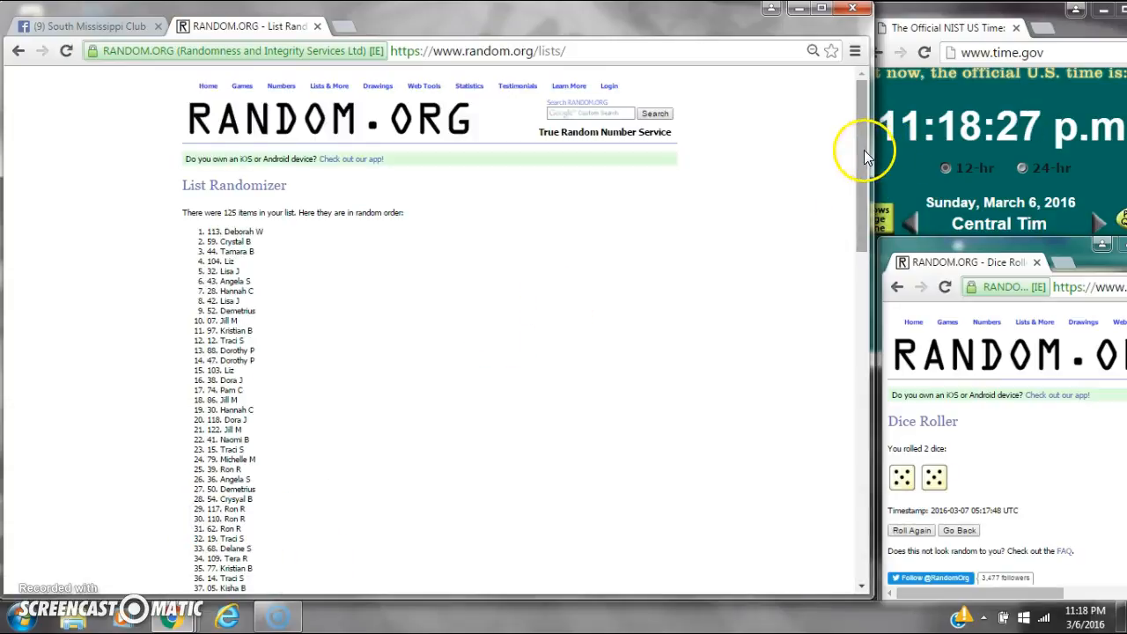
scroll(down, 3)
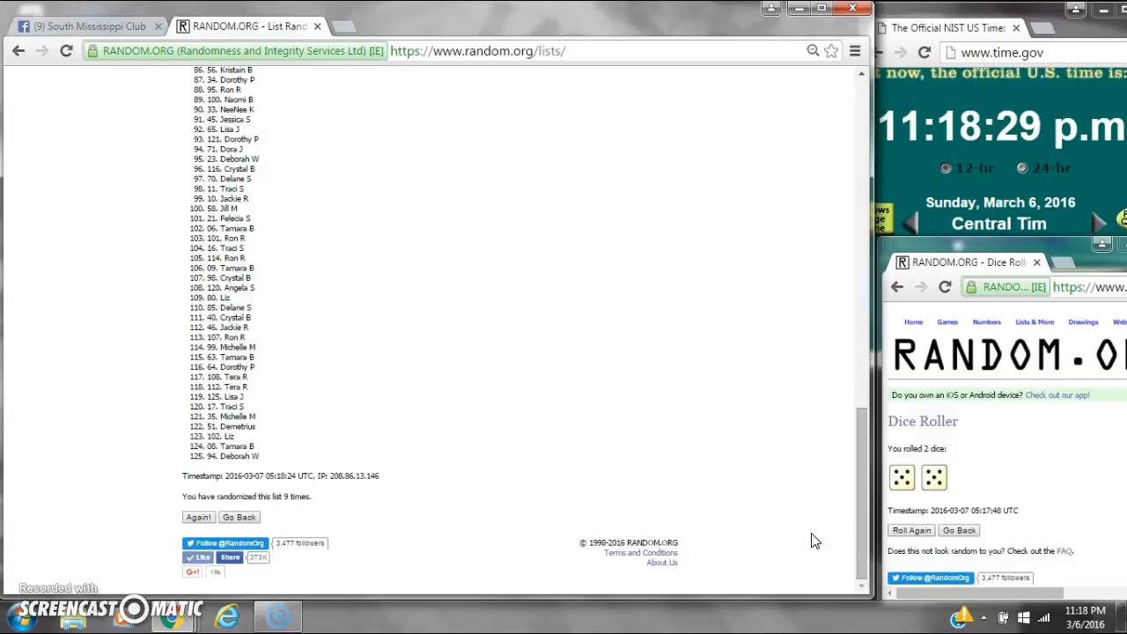
mouse_move(845, 536)
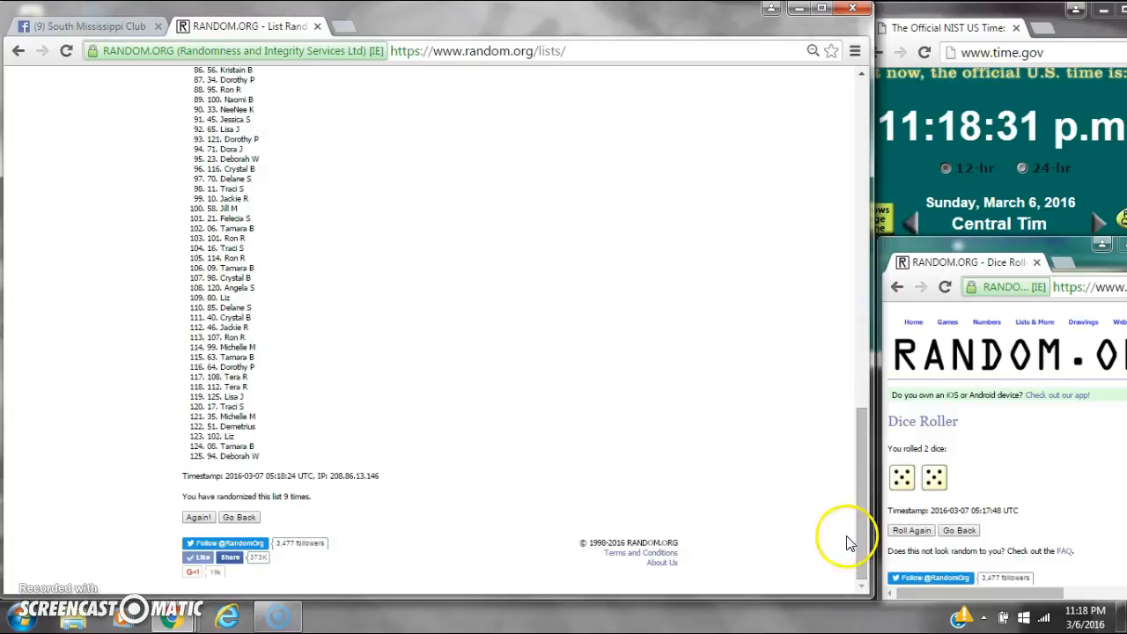
- Randomize a tenth time and scroll through the final order of all 125 names
click(1074, 619)
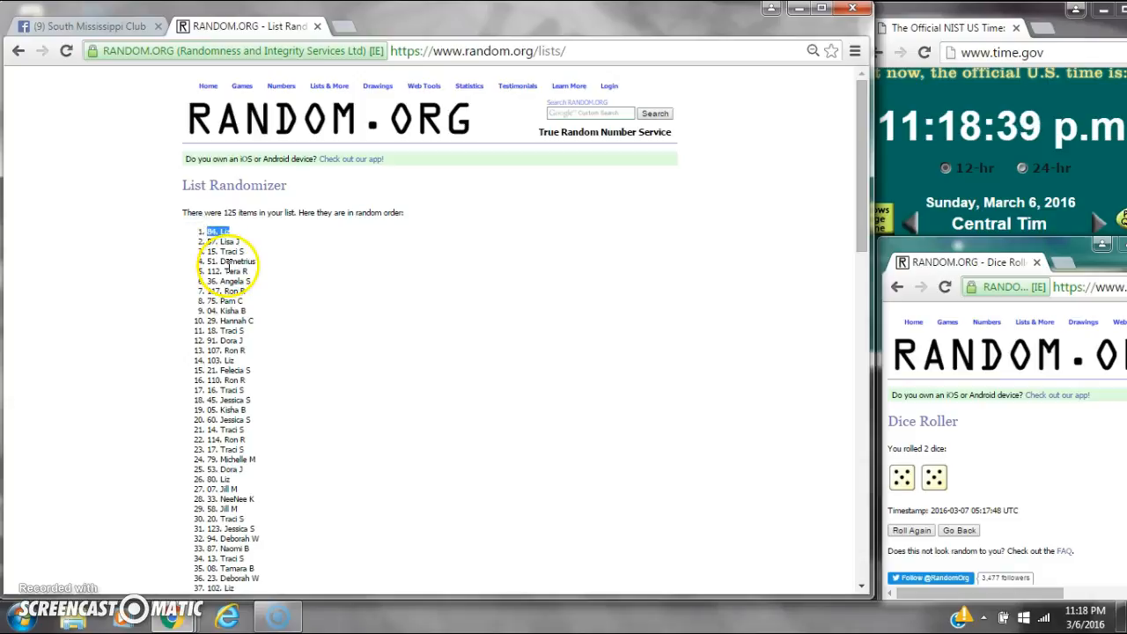
mouse_move(824, 472)
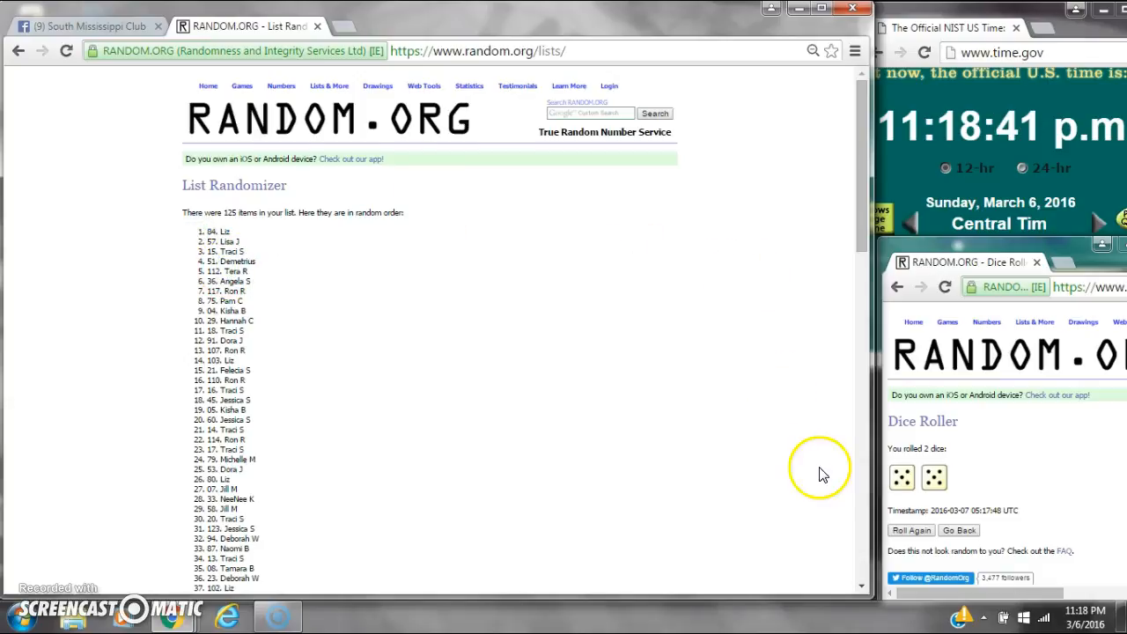
scroll(down, 3)
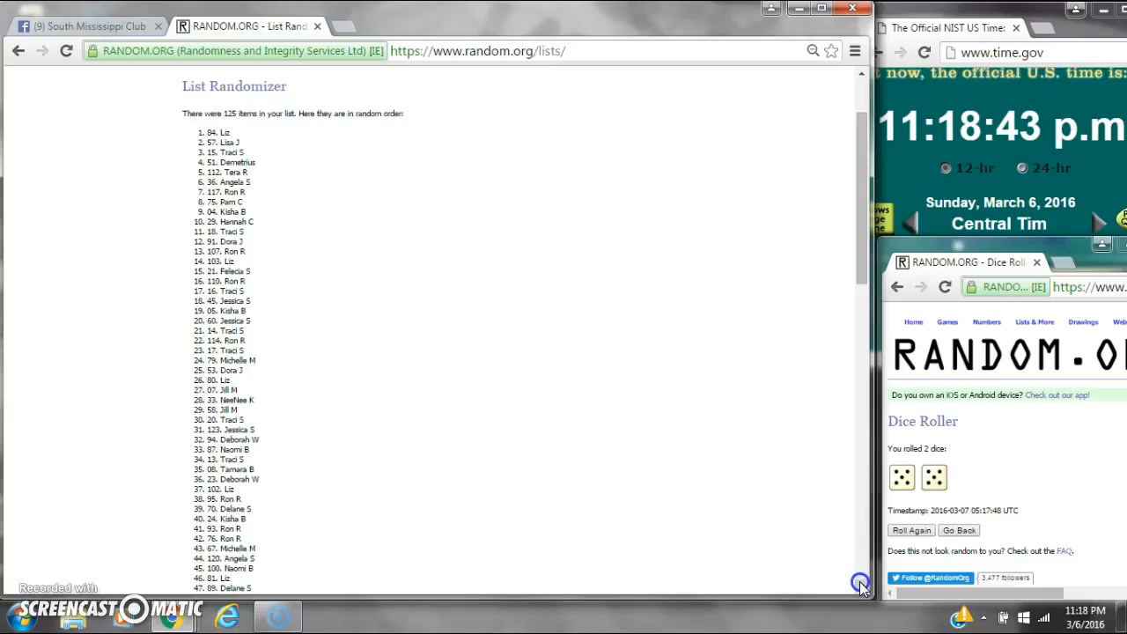
scroll(down, 3)
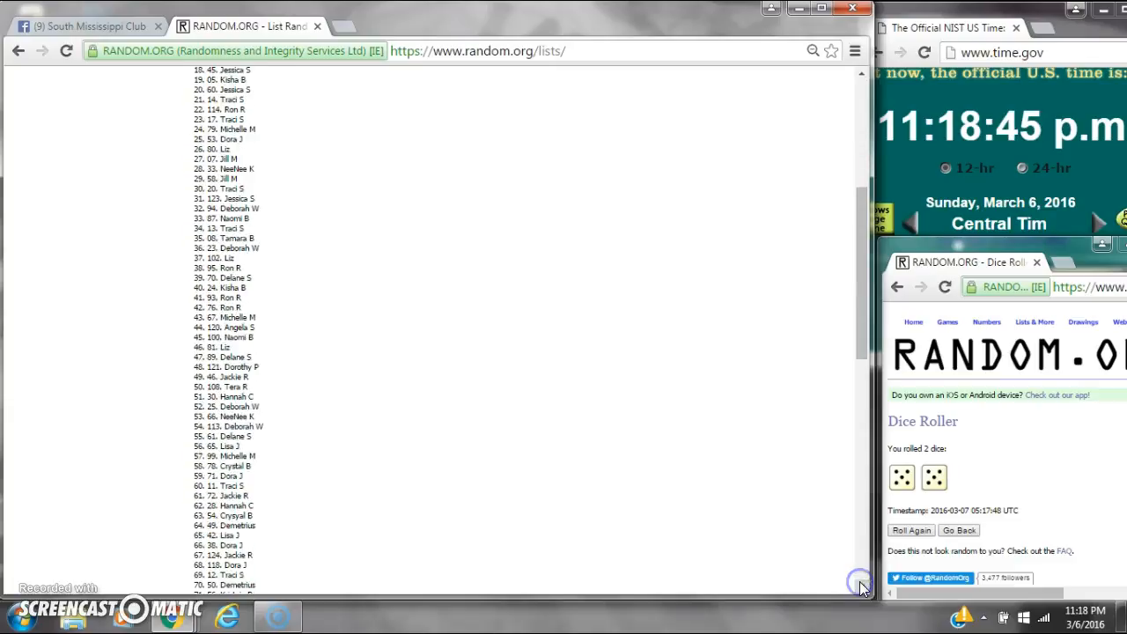
scroll(down, 3)
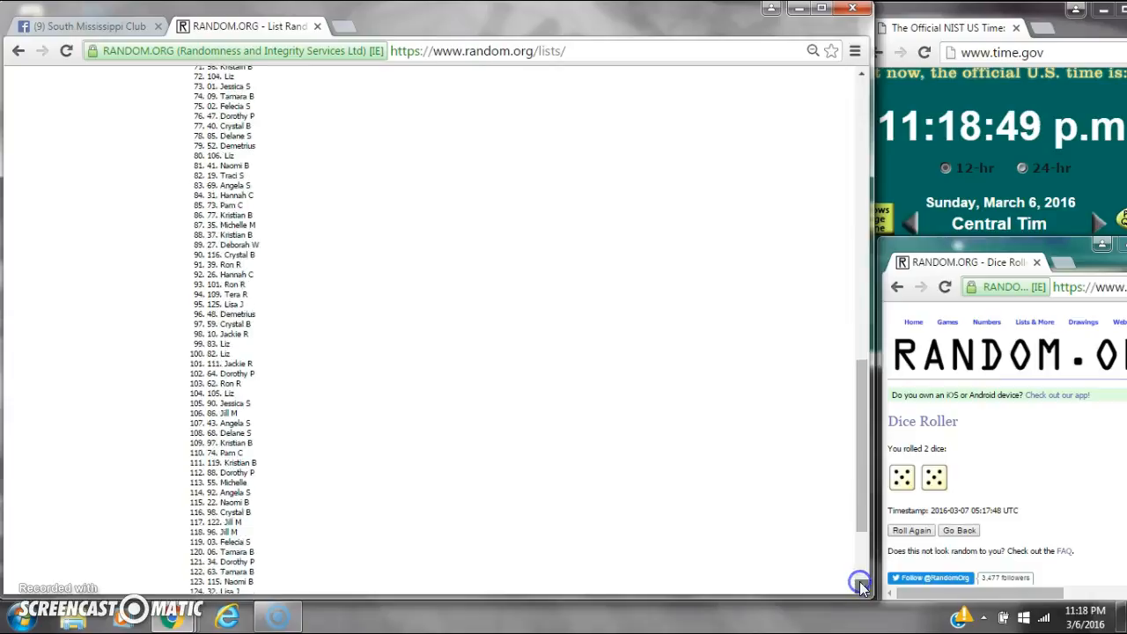
scroll(down, 3)
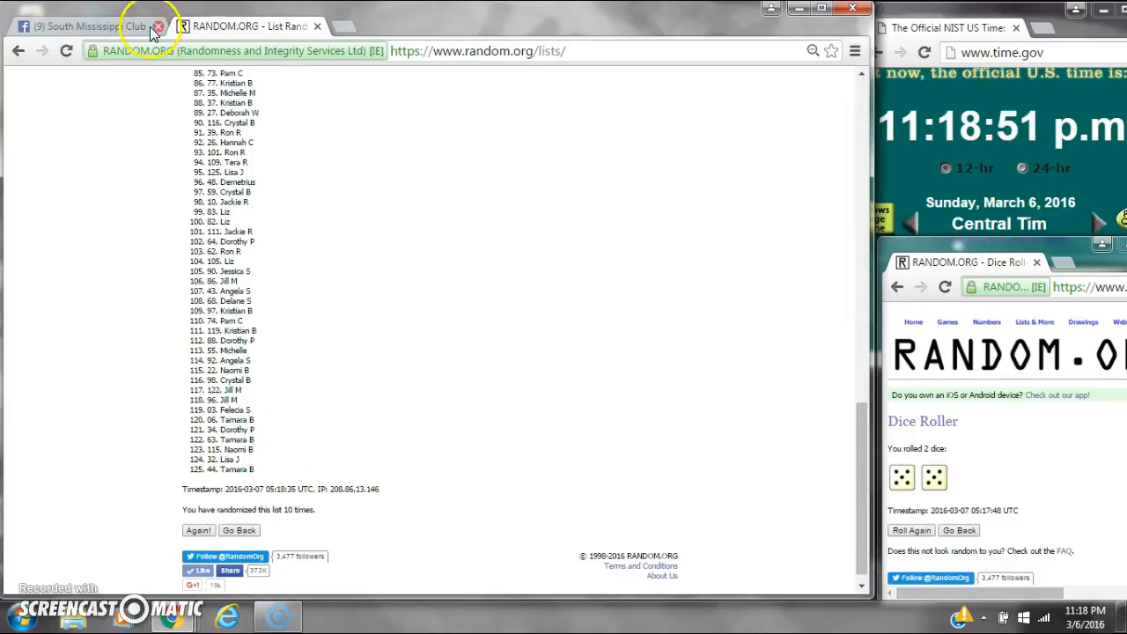
- Check the Facebook post's comments, then return to the final randomized list on RANDOM.ORG
click(84, 27)
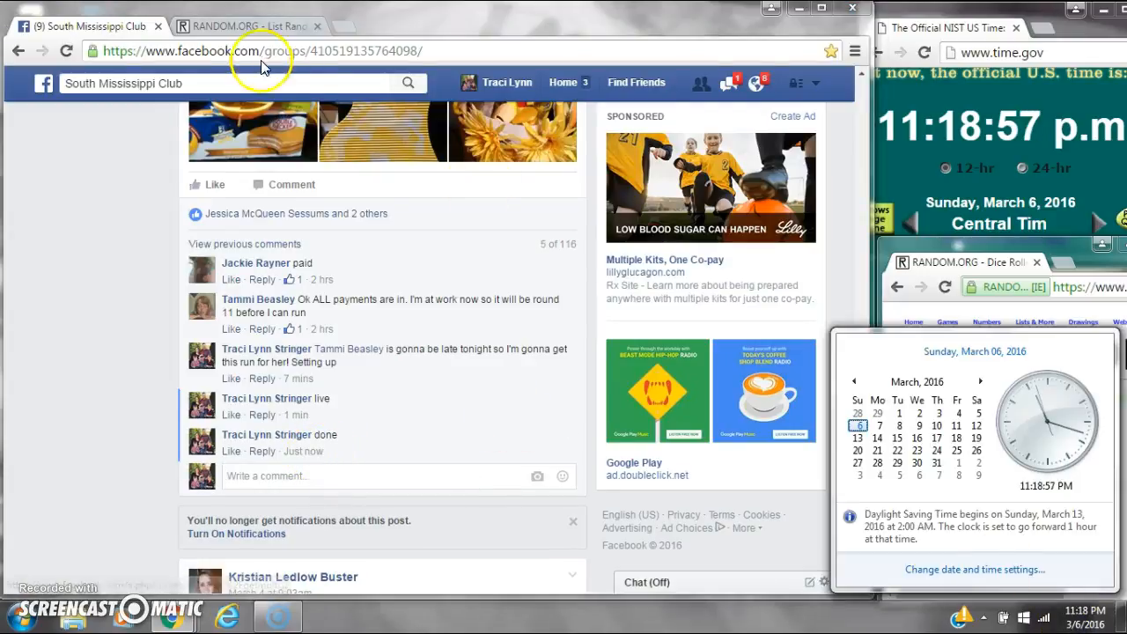
click(238, 26)
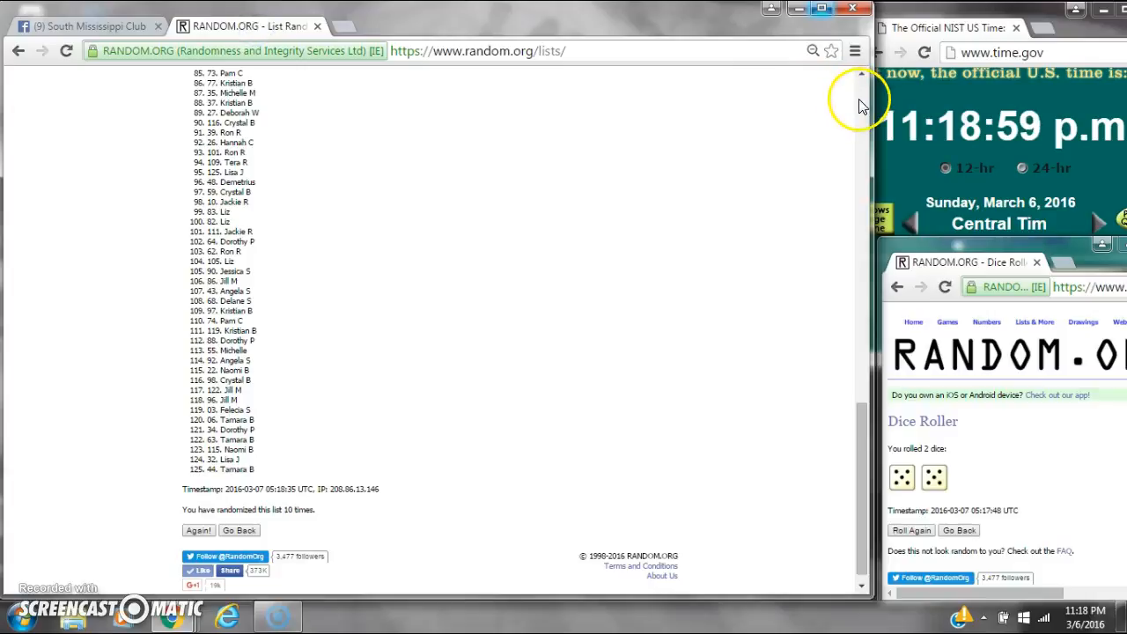